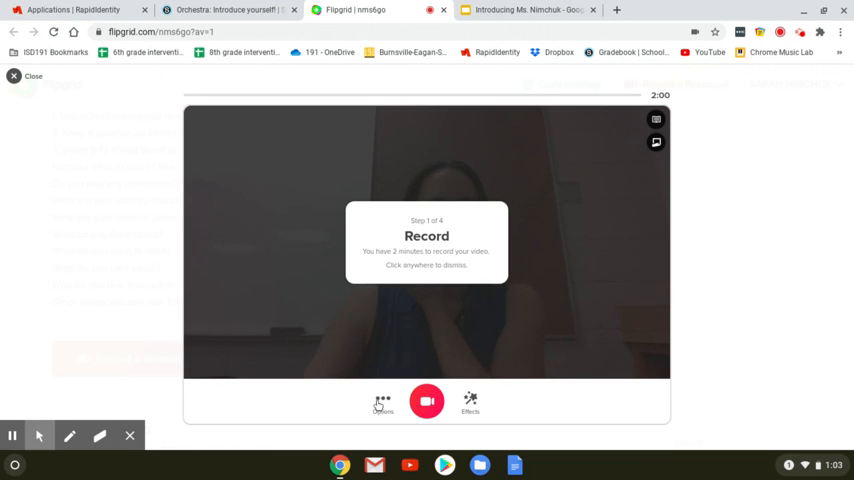
# Dismiss the Record tip and switch the recorder from camera to Record screen mode.
pyautogui.click(382, 401)
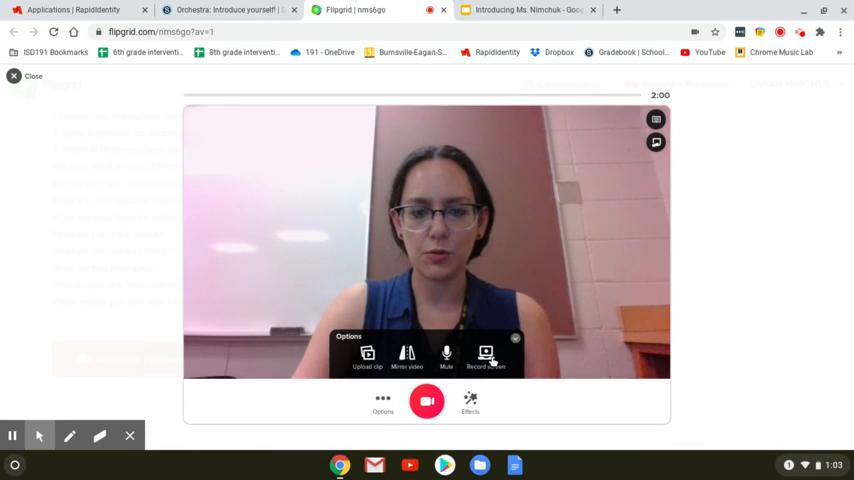
pyautogui.click(486, 355)
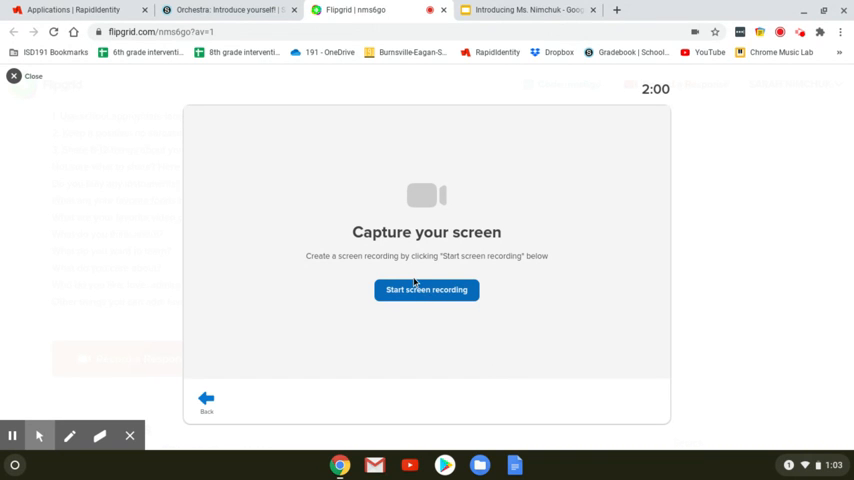
pyautogui.moveTo(413, 275)
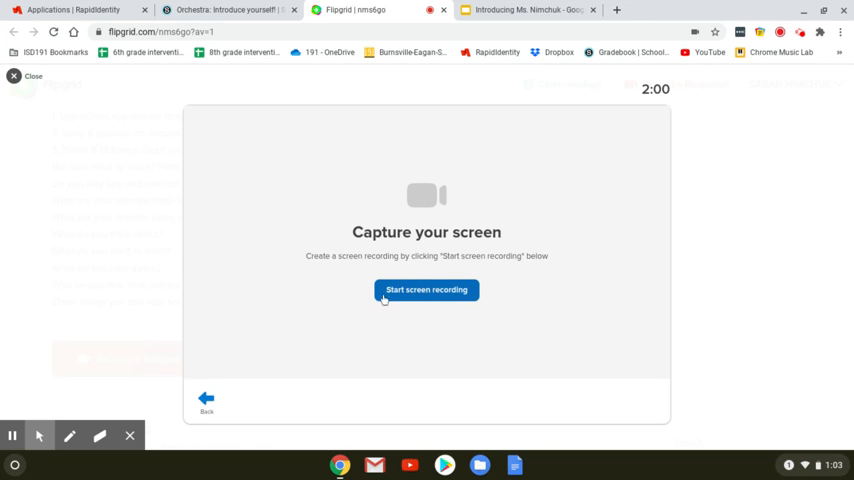
# Bring up the introduction slideshow in Google Slides and start presenting it.
pyautogui.click(527, 10)
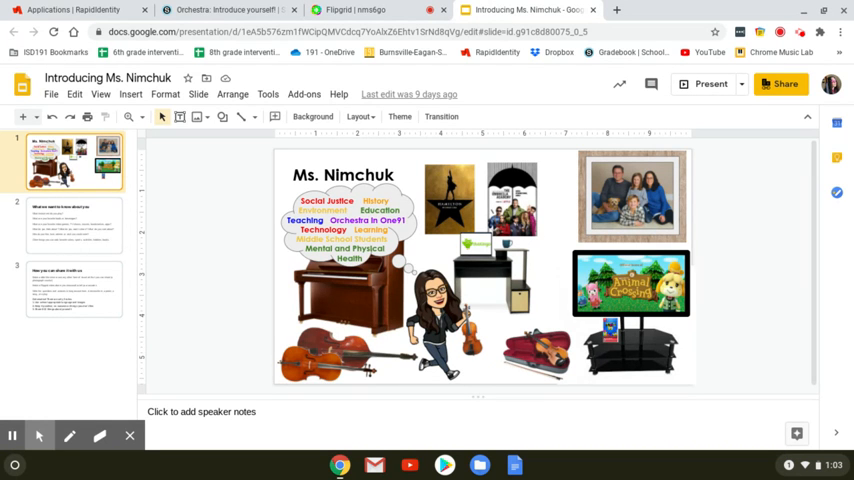
pyautogui.moveTo(491, 46)
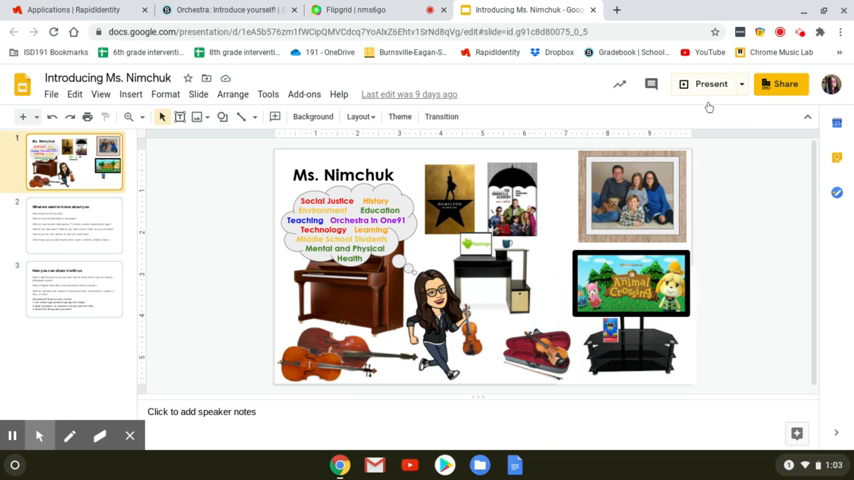
pyautogui.moveTo(711, 84)
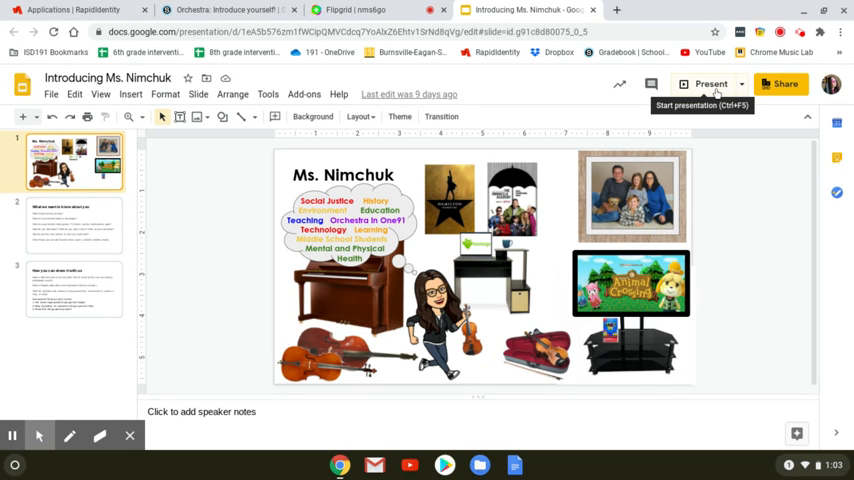
pyautogui.click(711, 84)
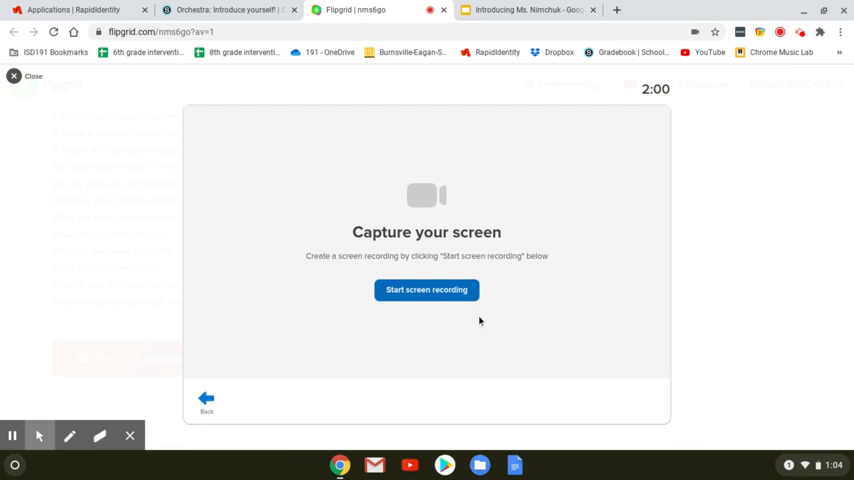
pyautogui.moveTo(464, 327)
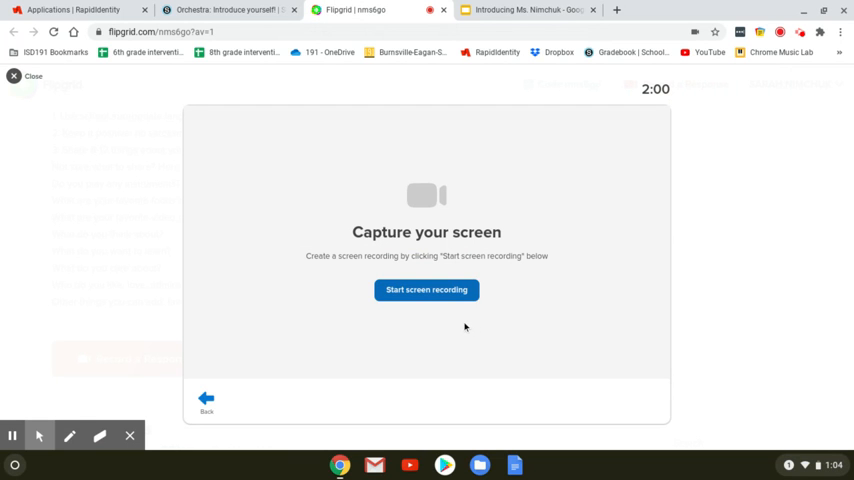
pyautogui.moveTo(461, 368)
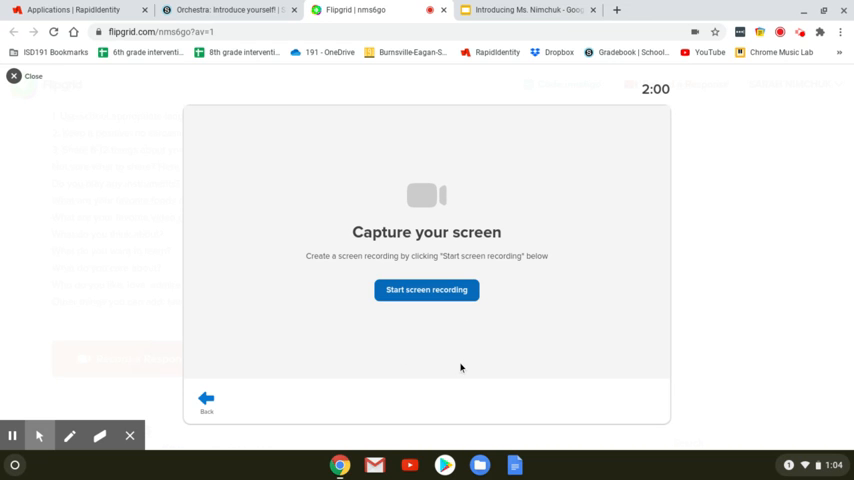
pyautogui.moveTo(367, 385)
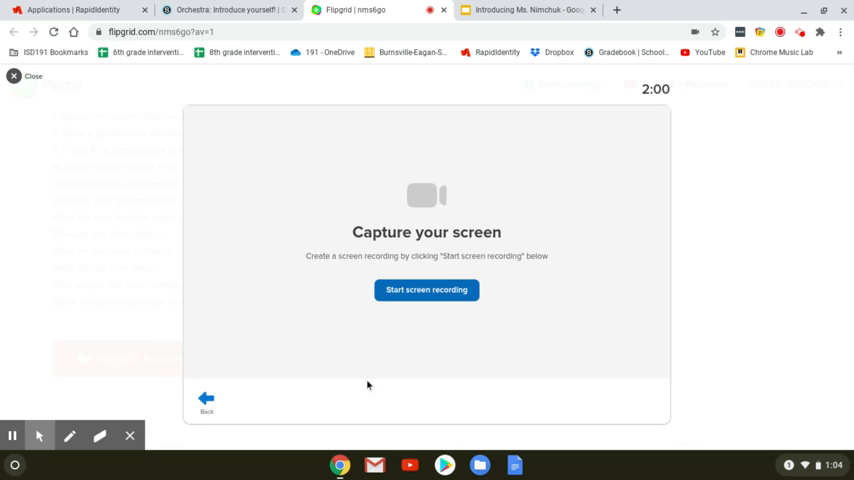
pyautogui.moveTo(353, 374)
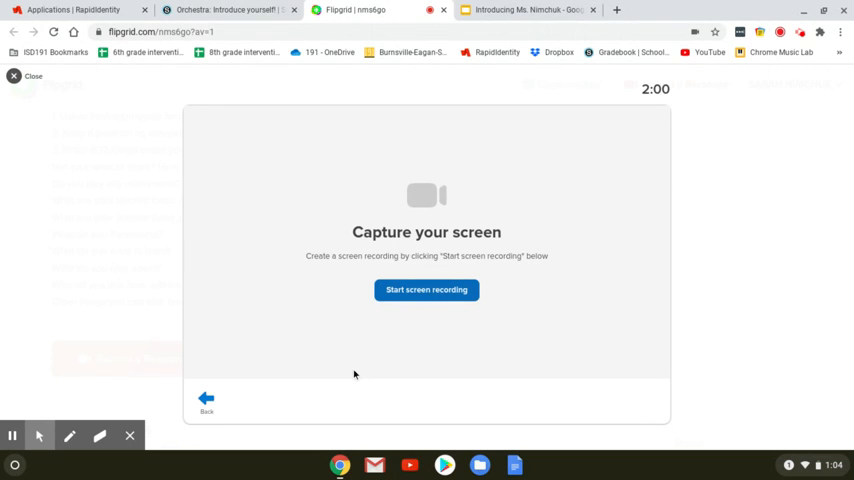
pyautogui.moveTo(285, 390)
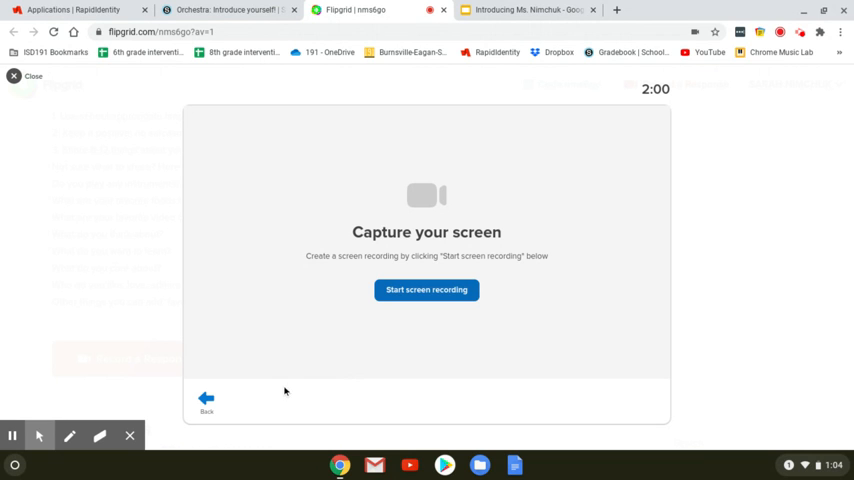
pyautogui.moveTo(401, 358)
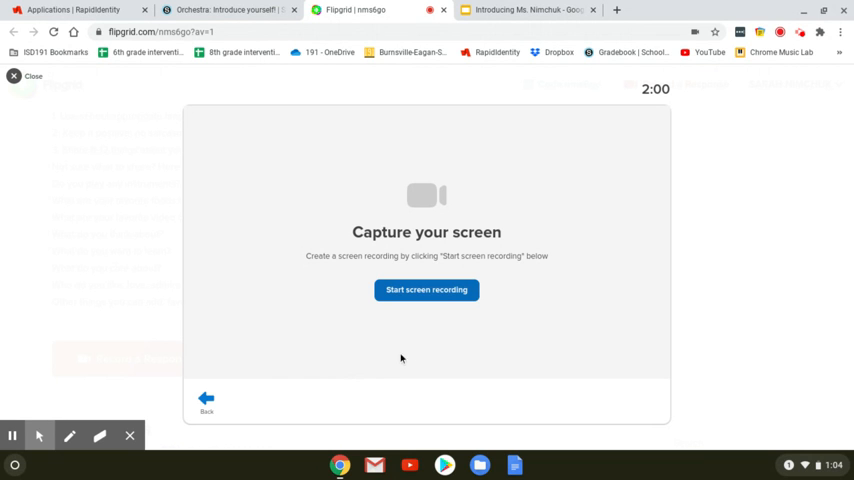
pyautogui.moveTo(387, 364)
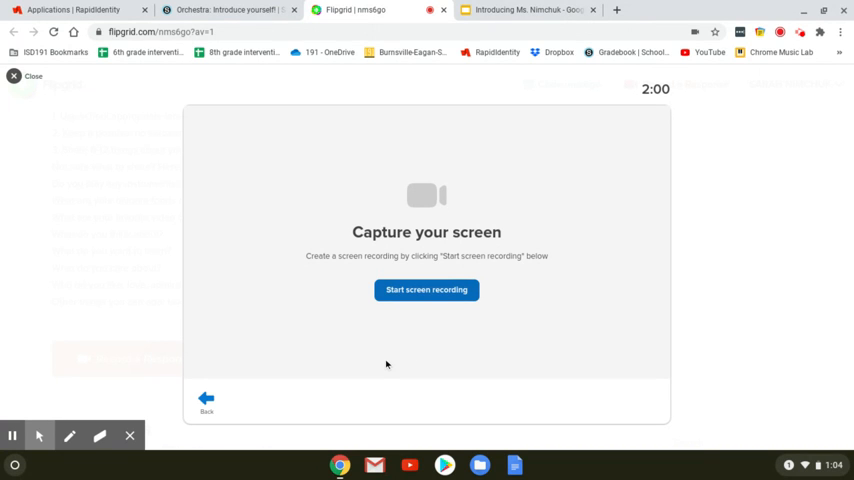